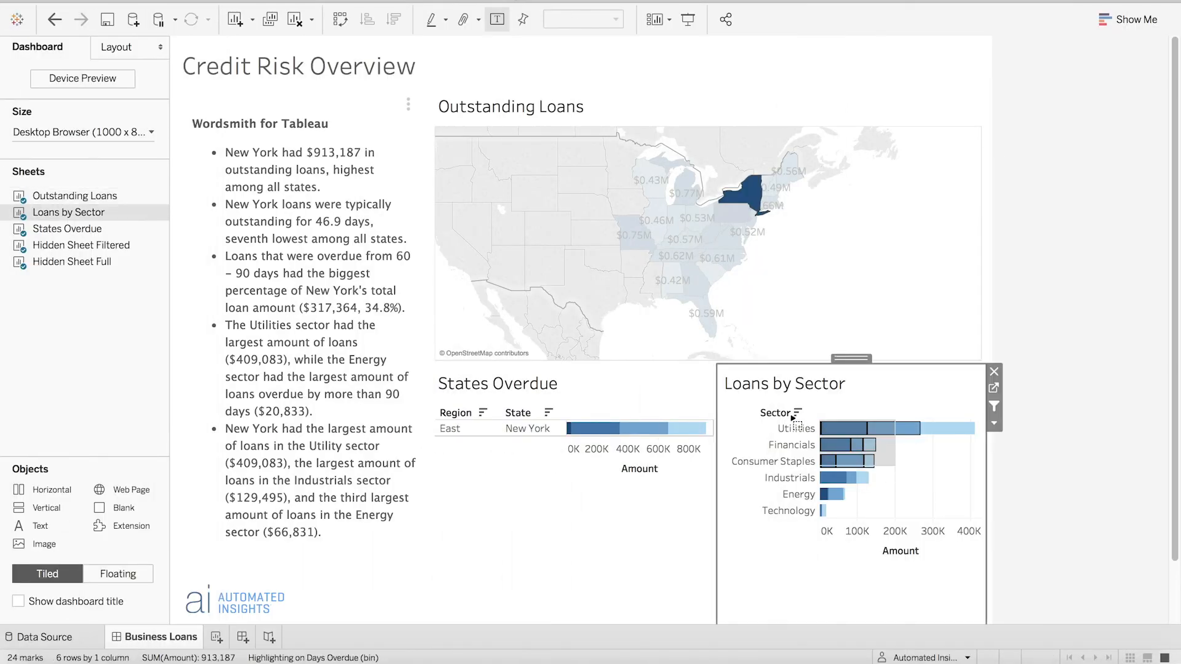
Step: Deselect New York so the narrative and charts summarize loans across all states
click(858, 428)
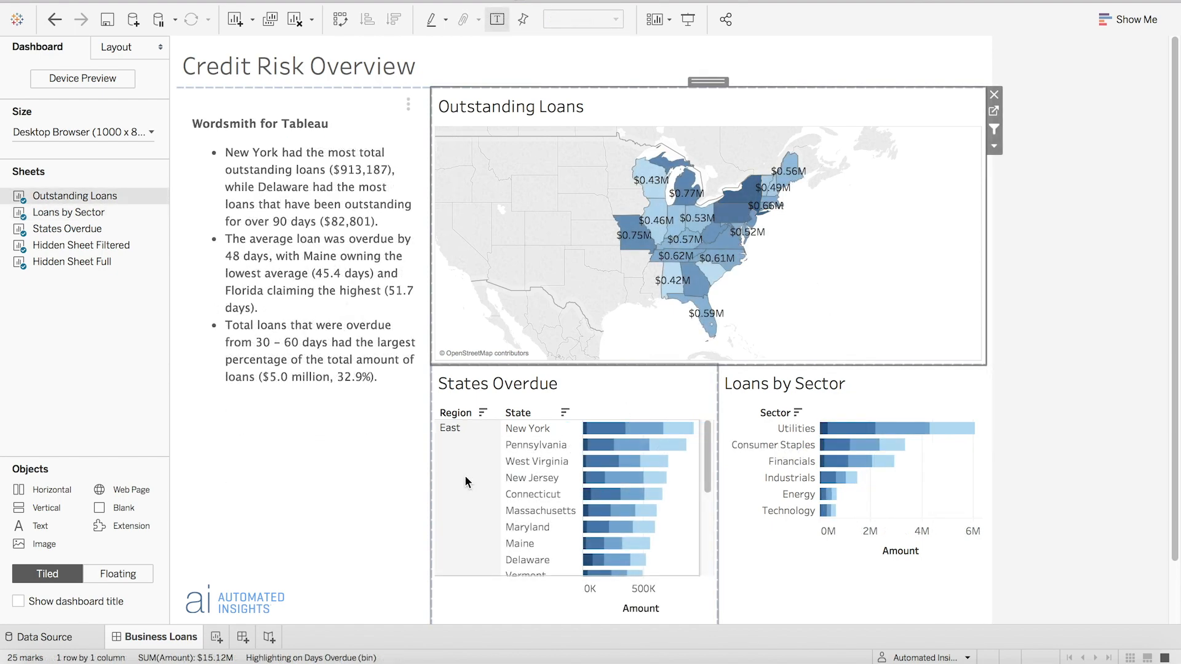
click(449, 428)
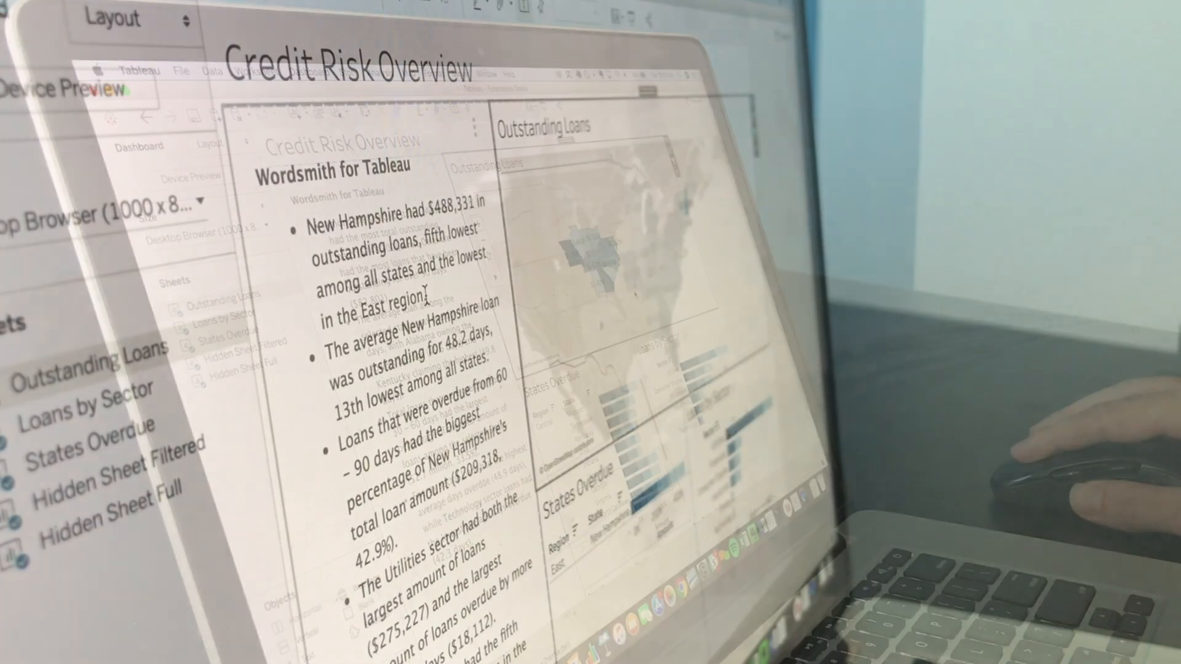
Step: Select New Hampshire on the Outstanding Loans map so the narrative describes its loans
drag(312, 220, 429, 299)
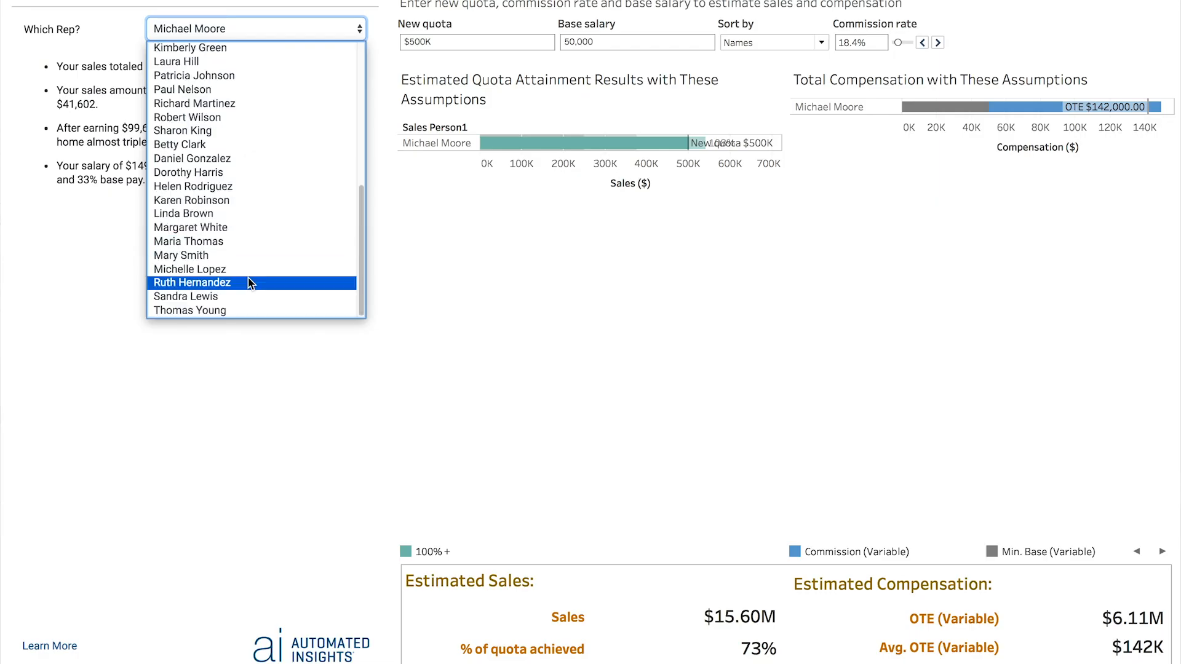
click(192, 283)
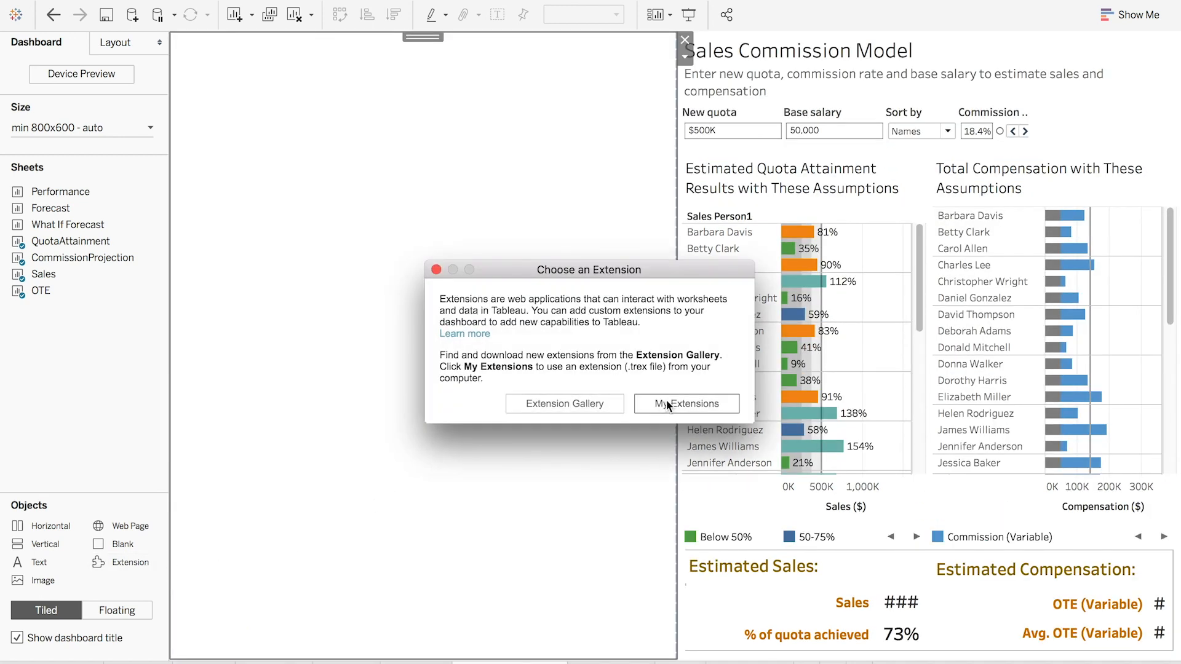
Step: Choose My Extensions to add an extension file stored on this computer
click(685, 403)
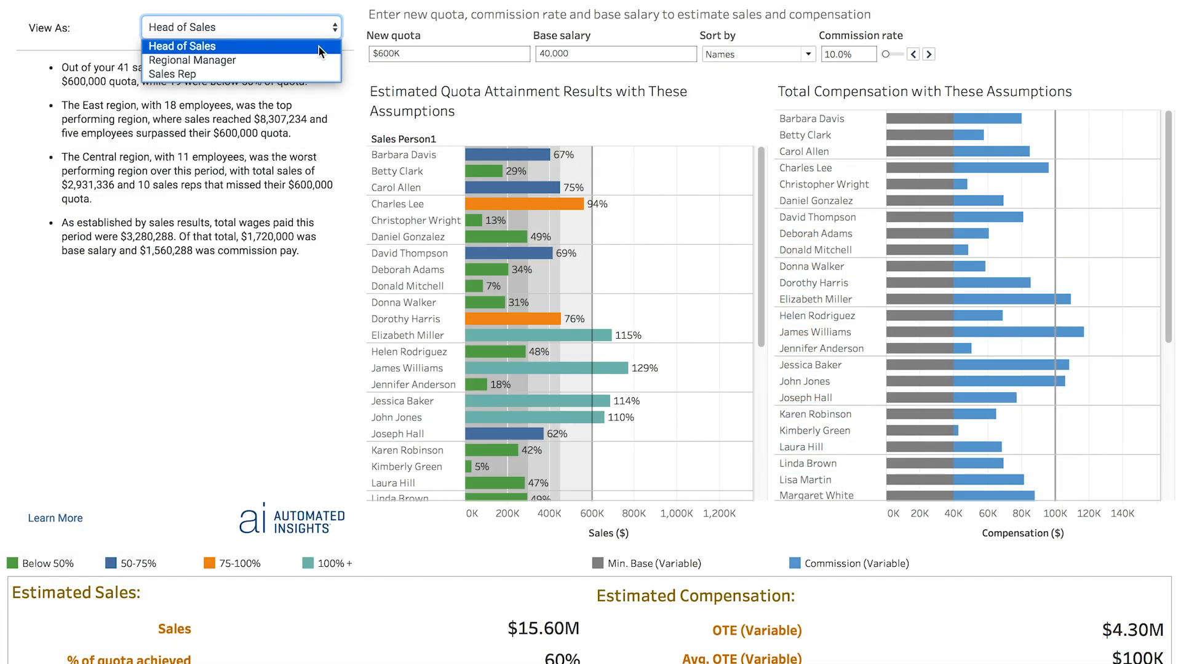
Step: Set View As to Regional Manager and pick West Region Manager, narrating its 14 reps
click(193, 59)
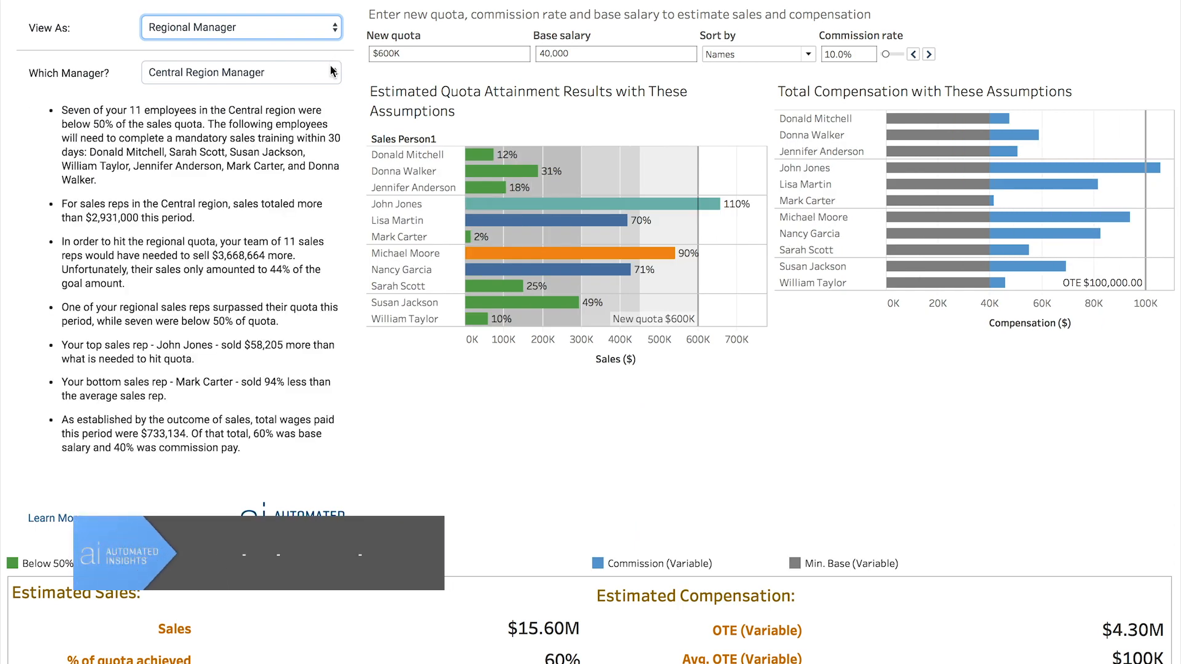
click(241, 72)
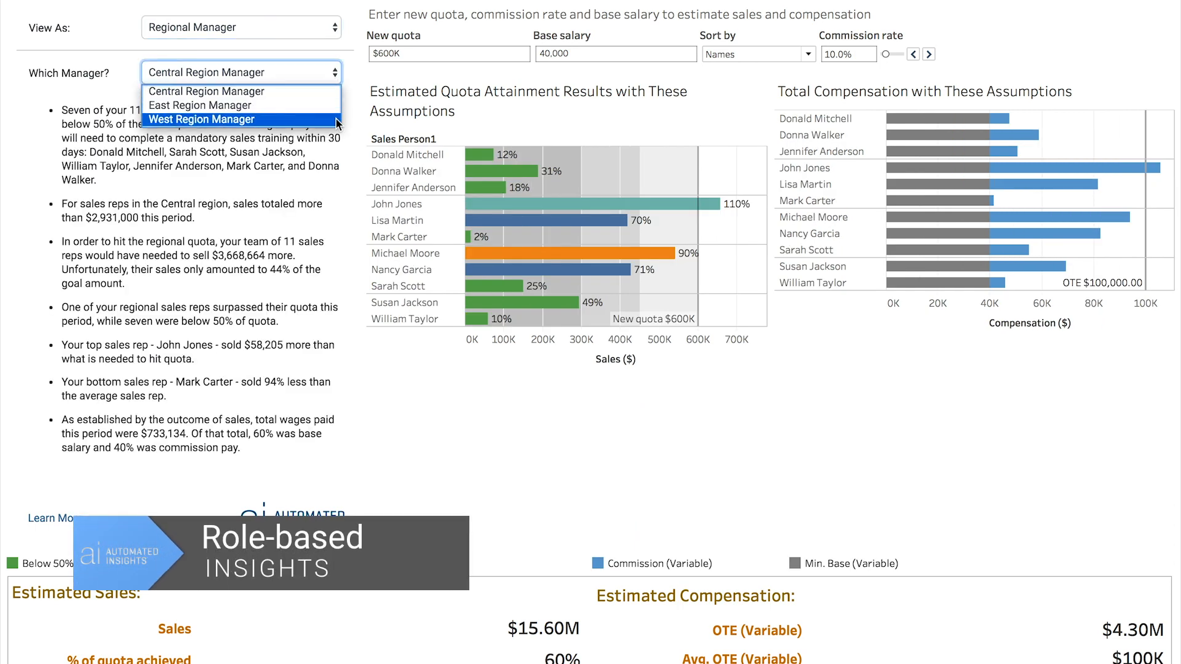
click(201, 119)
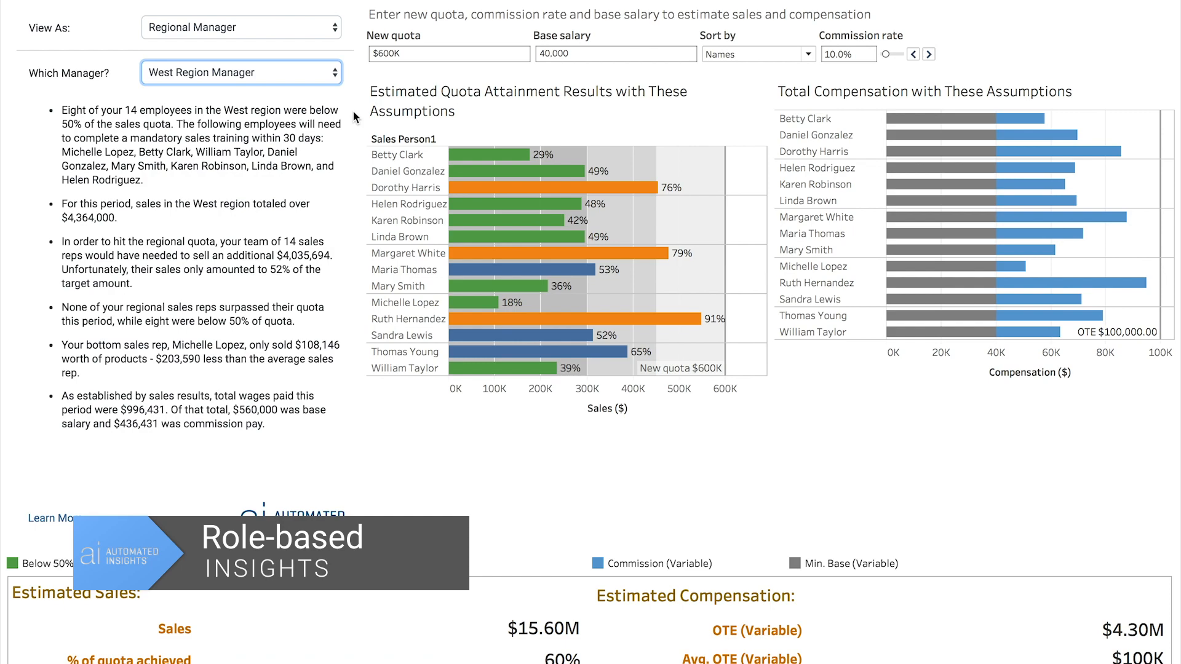